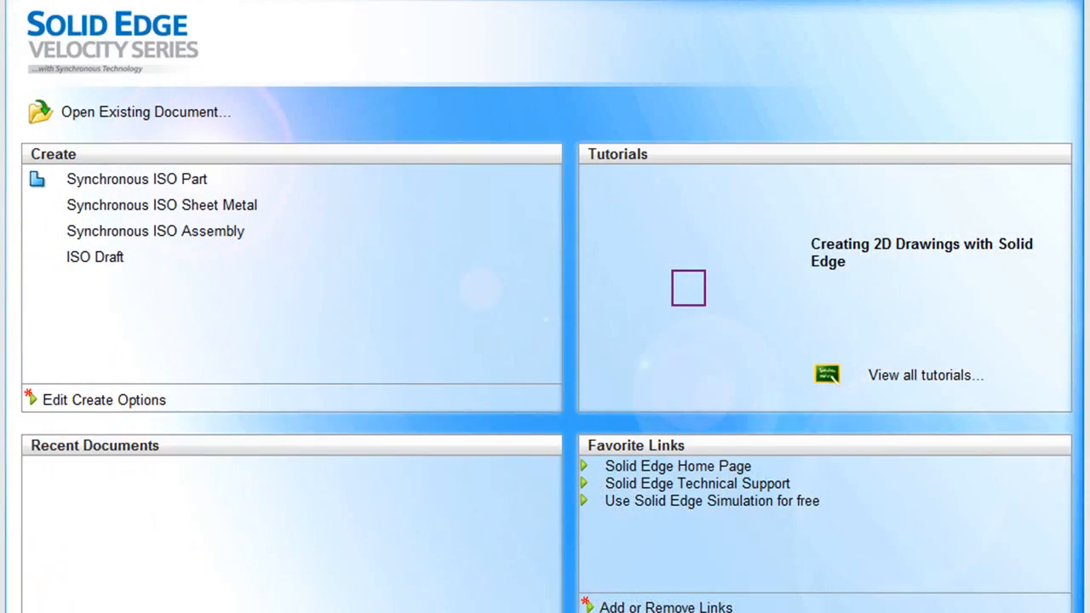
Step: Start a new Synchronous ISO Sheet Metal part from the start screen
{"action": "left_click", "coordinate": [162, 204]}
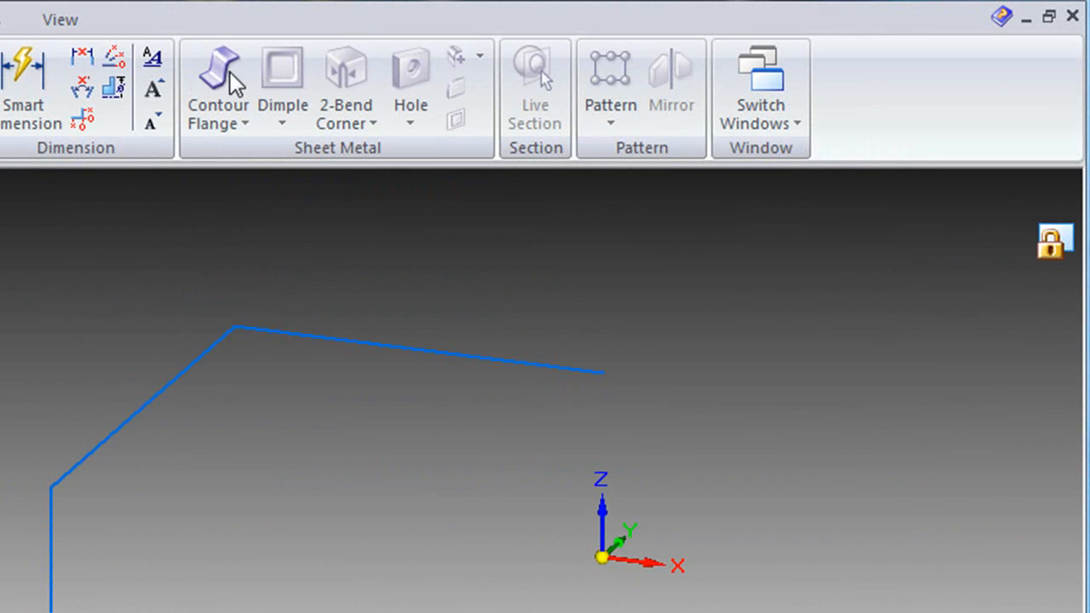
{"action": "mouse_move", "coordinate": [218, 76]}
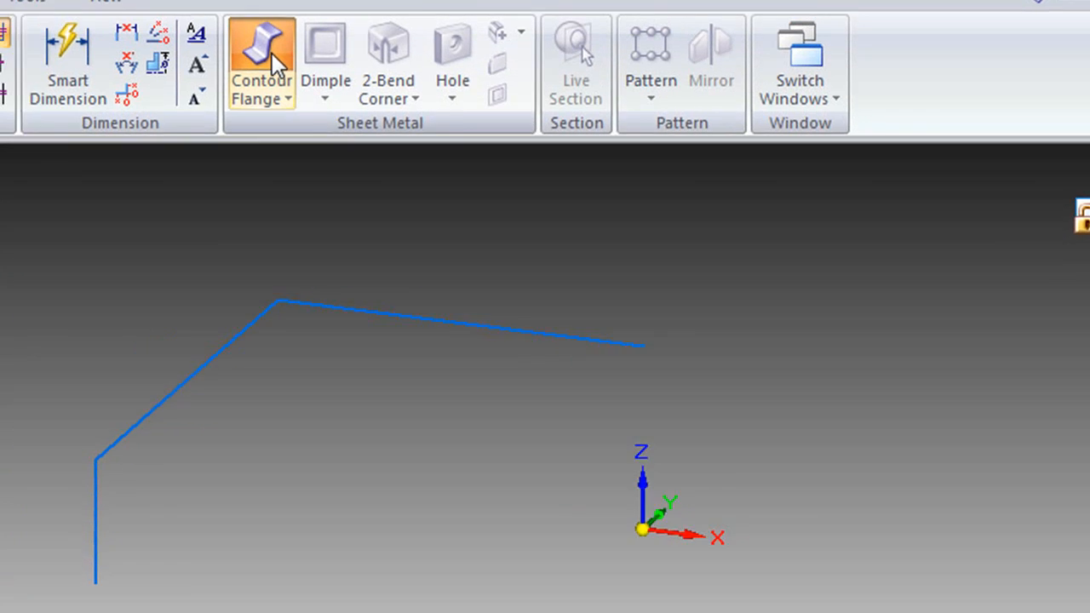
Step: Start a contour flange with material thickness 3, bend radius 3 and relief depth 3
{"action": "left_click", "coordinate": [262, 51]}
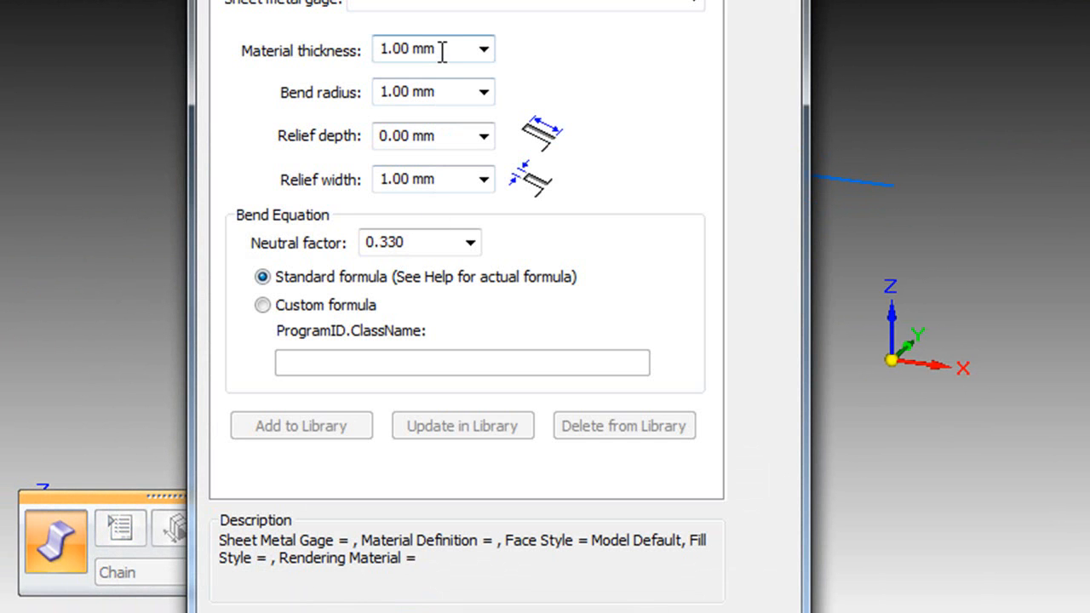
{"action": "type", "text": "3"}
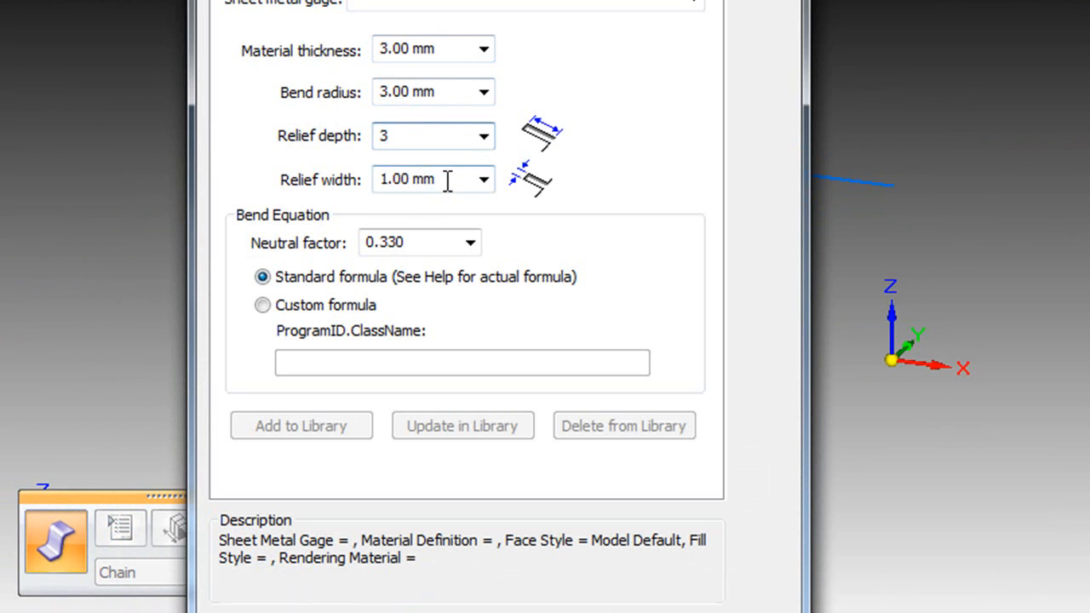
{"action": "type", "text": "3"}
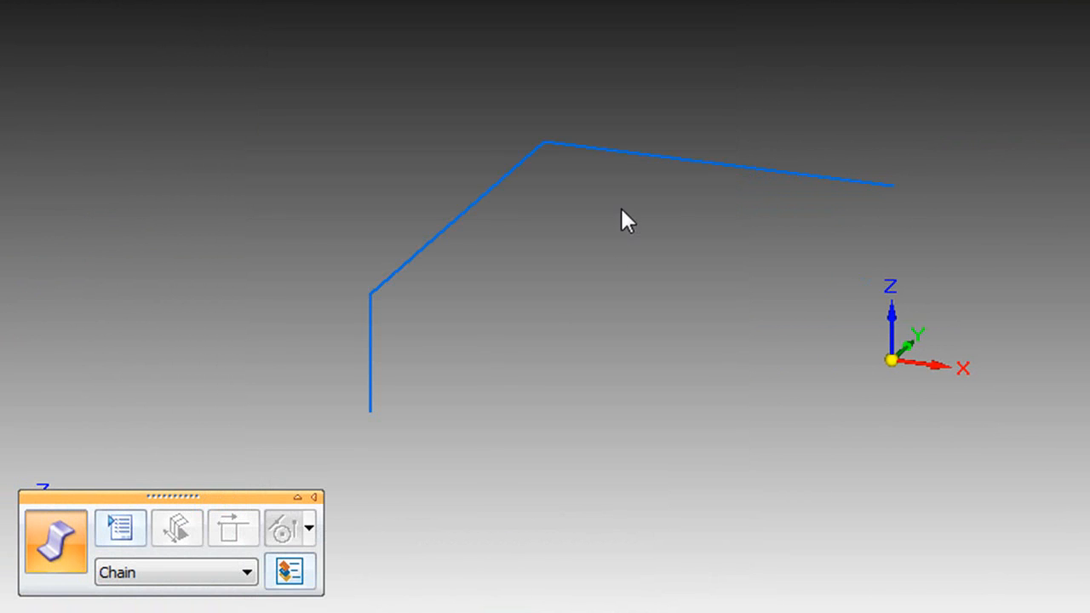
Step: Create the contour flange from the profile and extrude a rectangular tab from the top face's front edge
{"action": "left_click", "coordinate": [716, 162]}
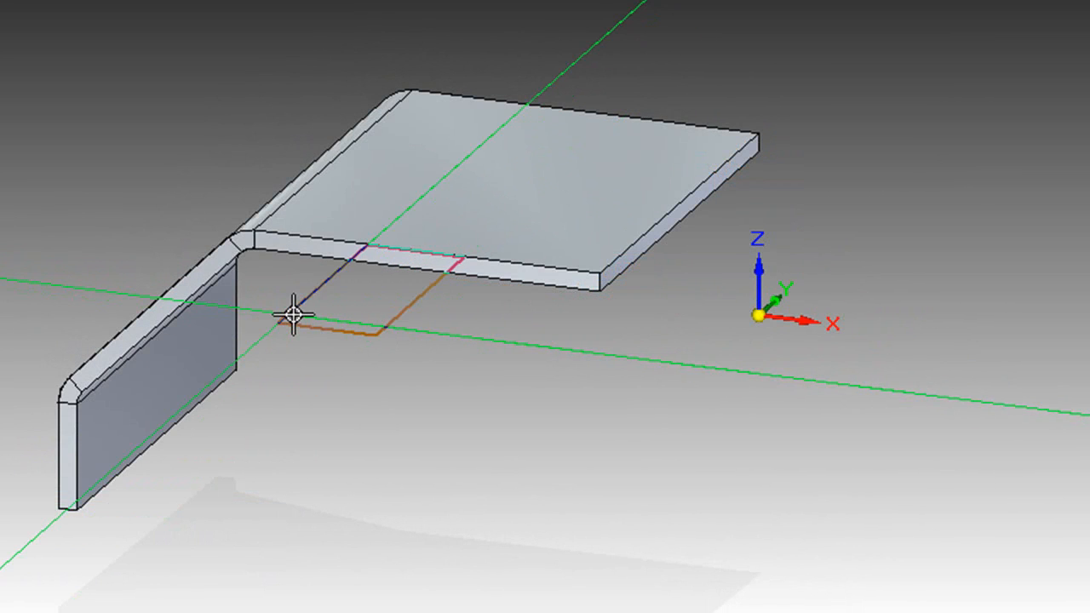
{"action": "left_click", "coordinate": [367, 298]}
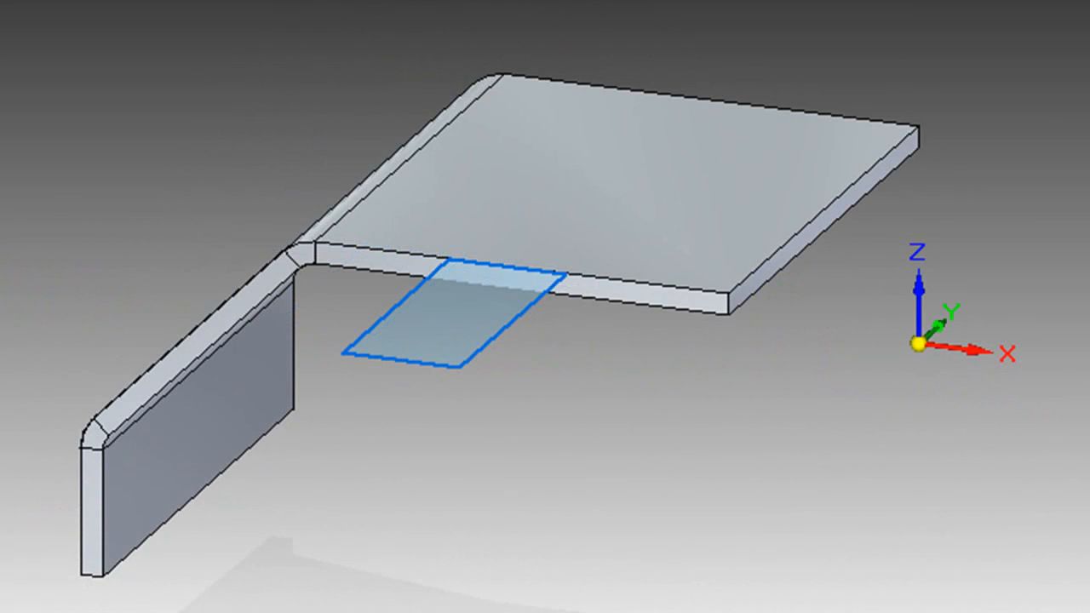
{"action": "left_click", "coordinate": [426, 332]}
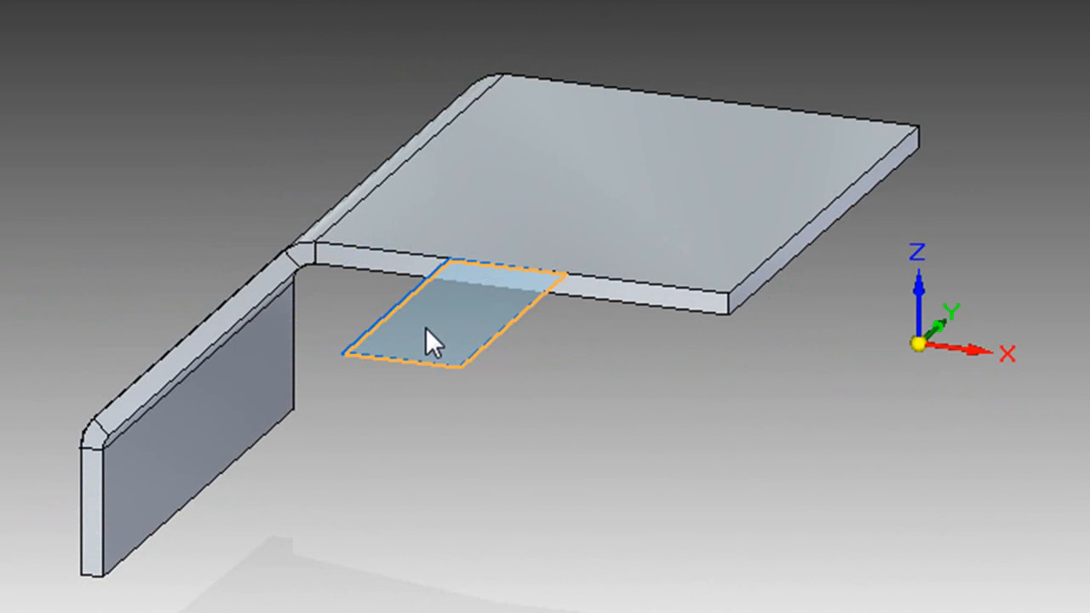
{"action": "left_click", "coordinate": [425, 332]}
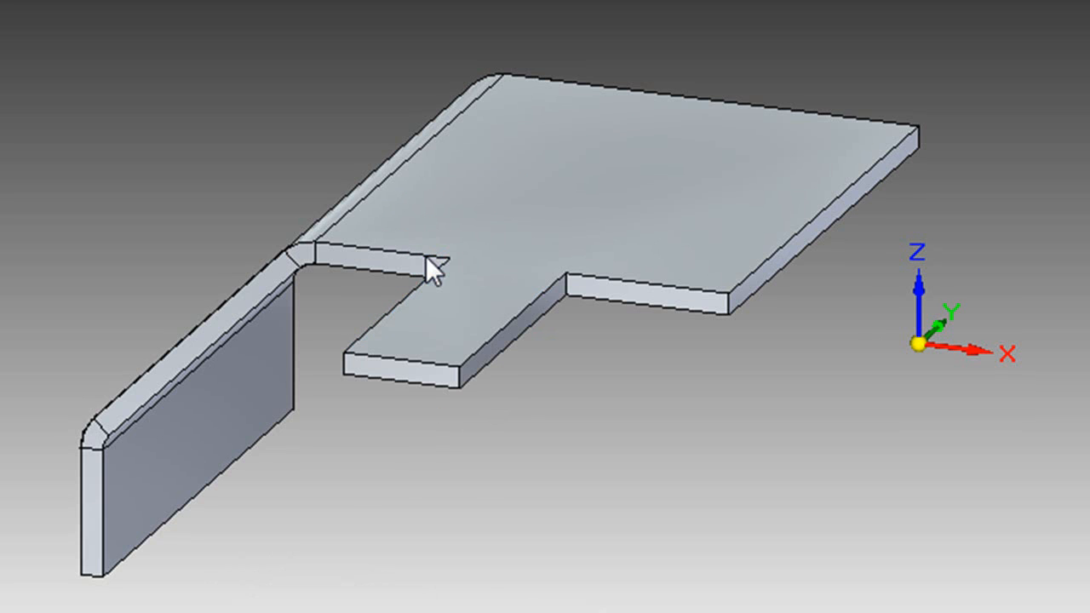
{"action": "mouse_move", "coordinate": [511, 416]}
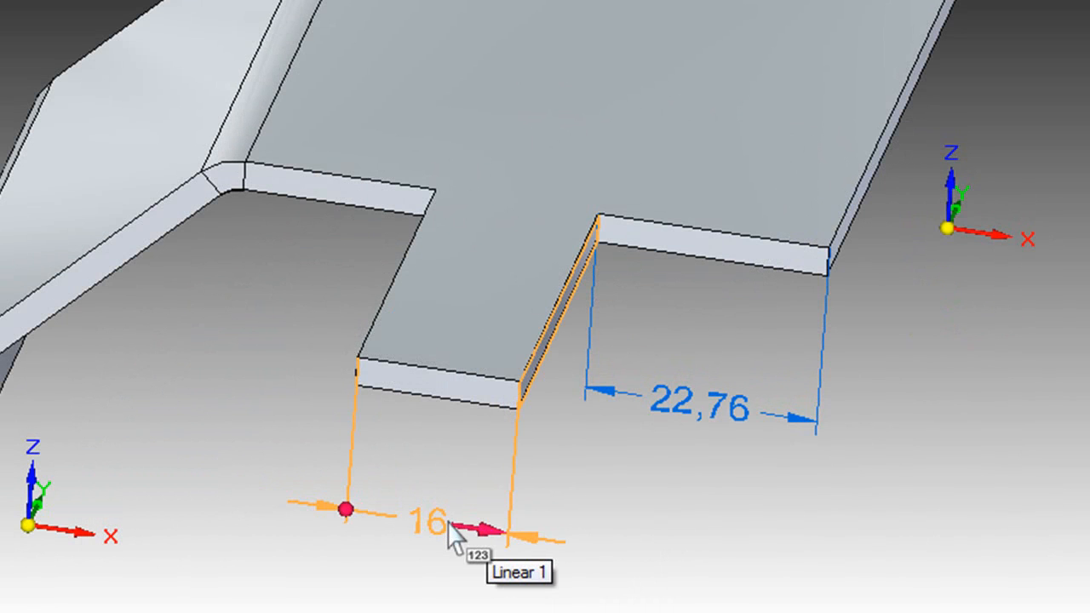
{"action": "mouse_move", "coordinate": [638, 344]}
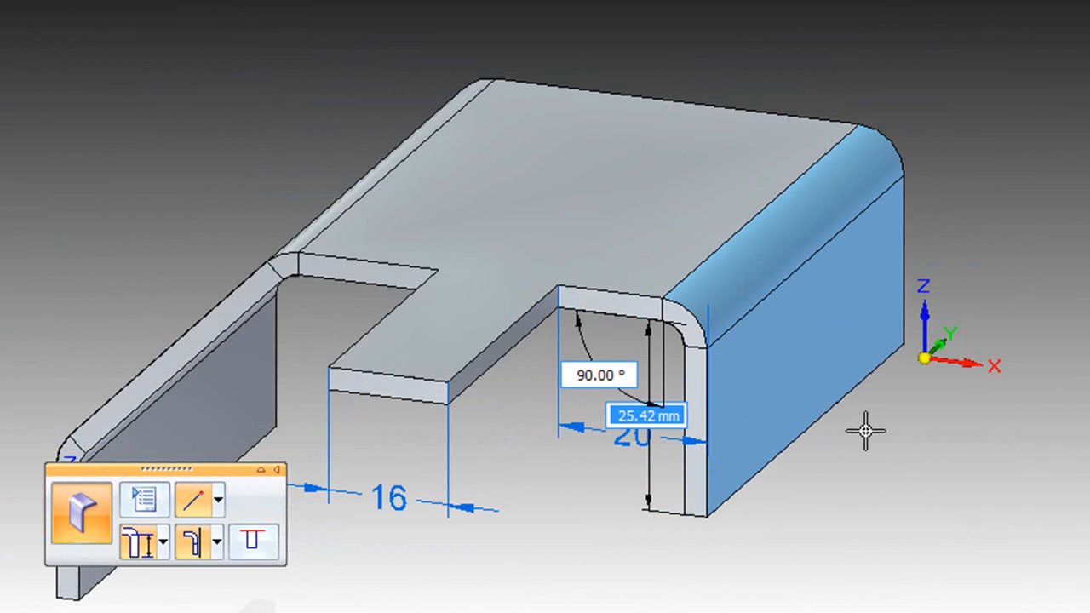
Step: Add a 25 mm flange on the right edge, then start a flange from its front face with chosen material side
{"action": "type", "text": "25"}
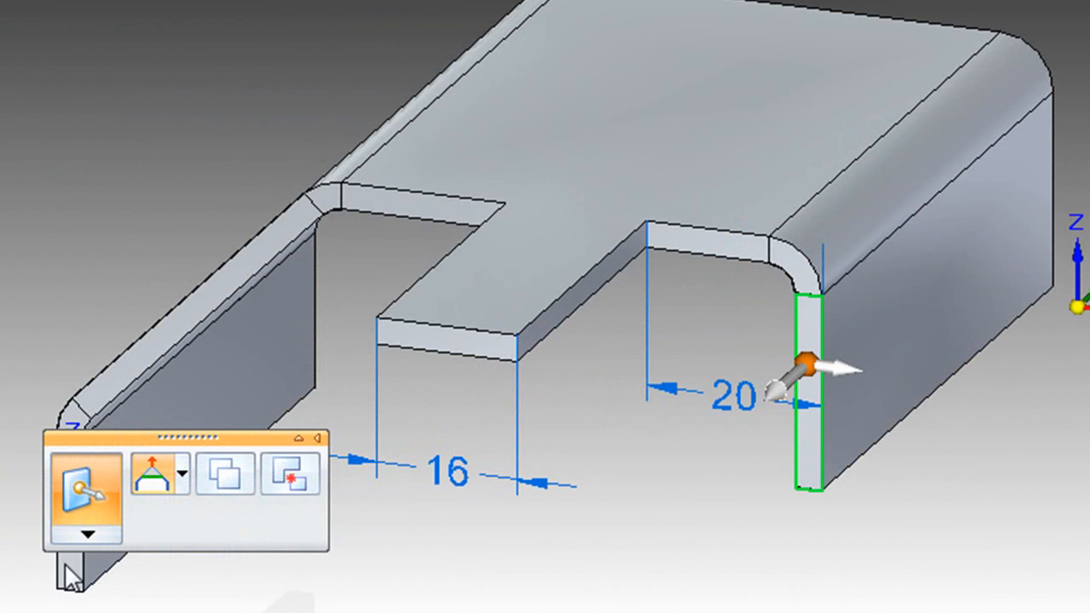
{"action": "left_click", "coordinate": [89, 535]}
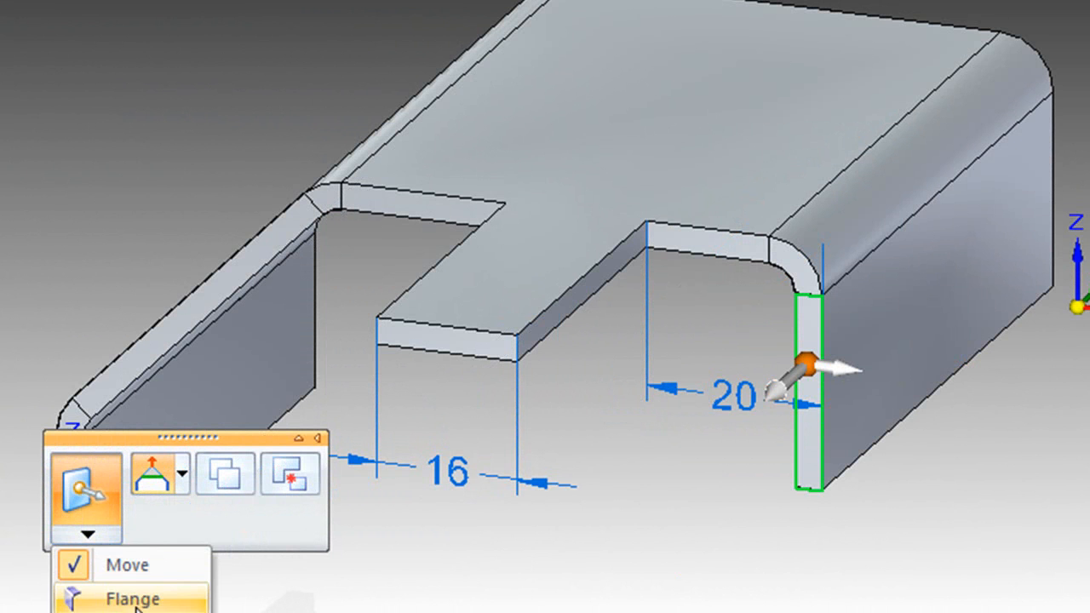
{"action": "left_click", "coordinate": [135, 599]}
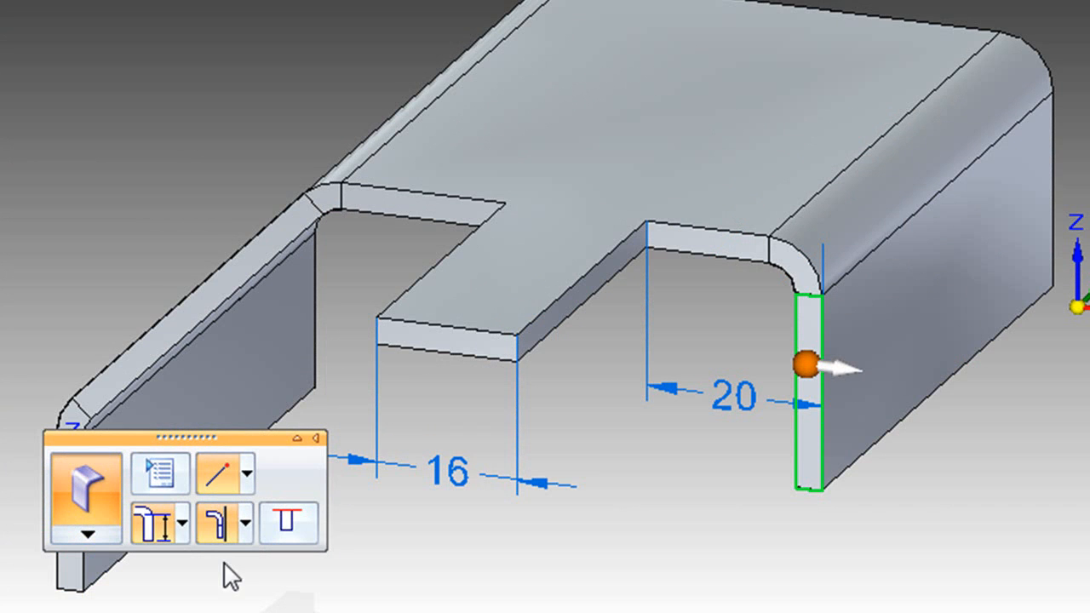
{"action": "left_click", "coordinate": [247, 525]}
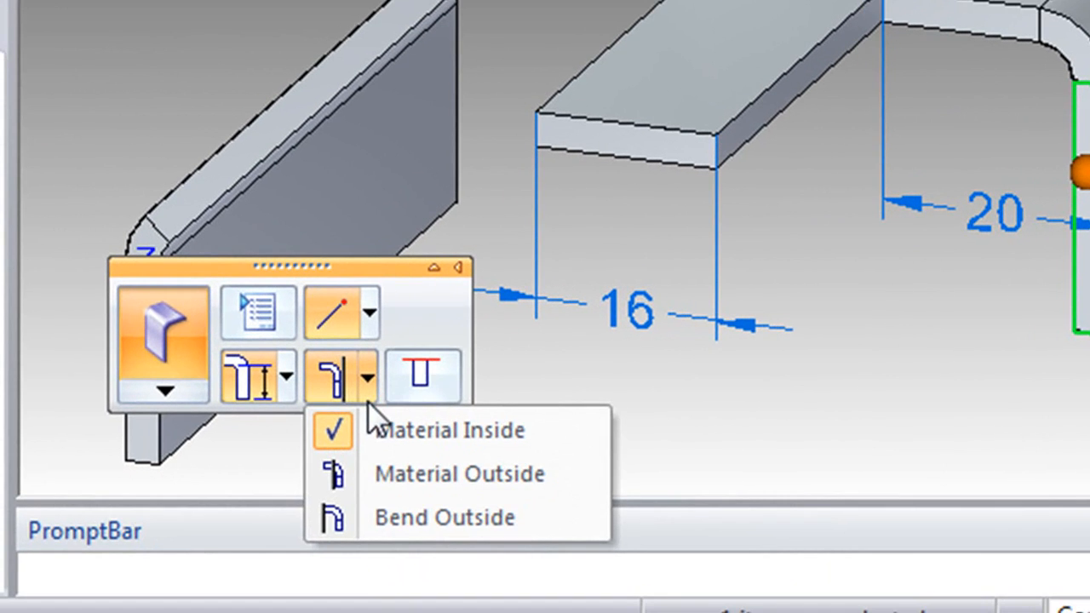
{"action": "mouse_move", "coordinate": [408, 518]}
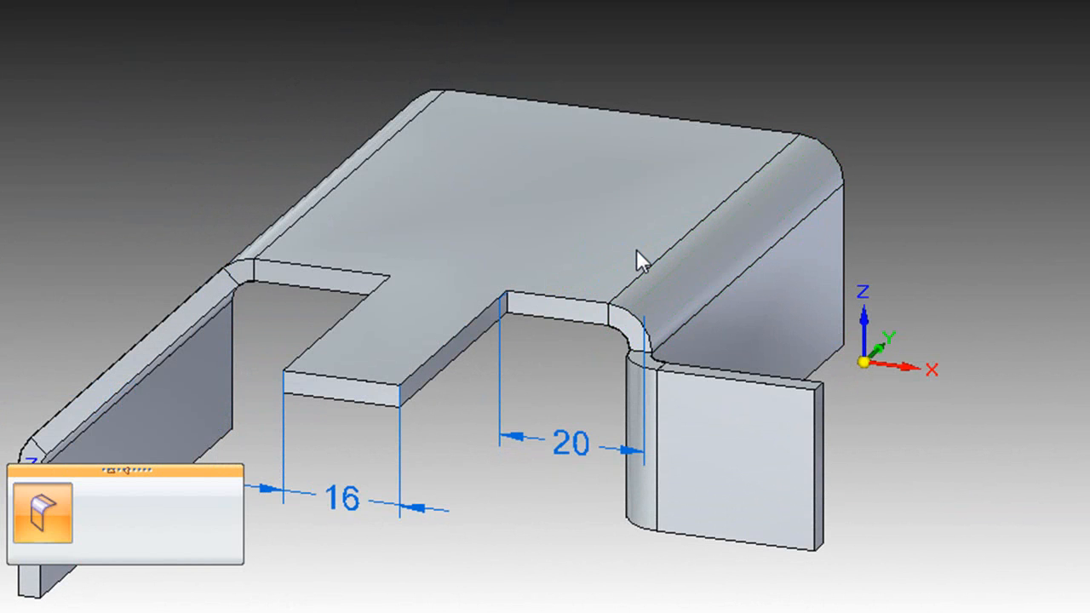
Step: Change the right-edge bend to a 5 mm radius
{"action": "left_click", "coordinate": [749, 171]}
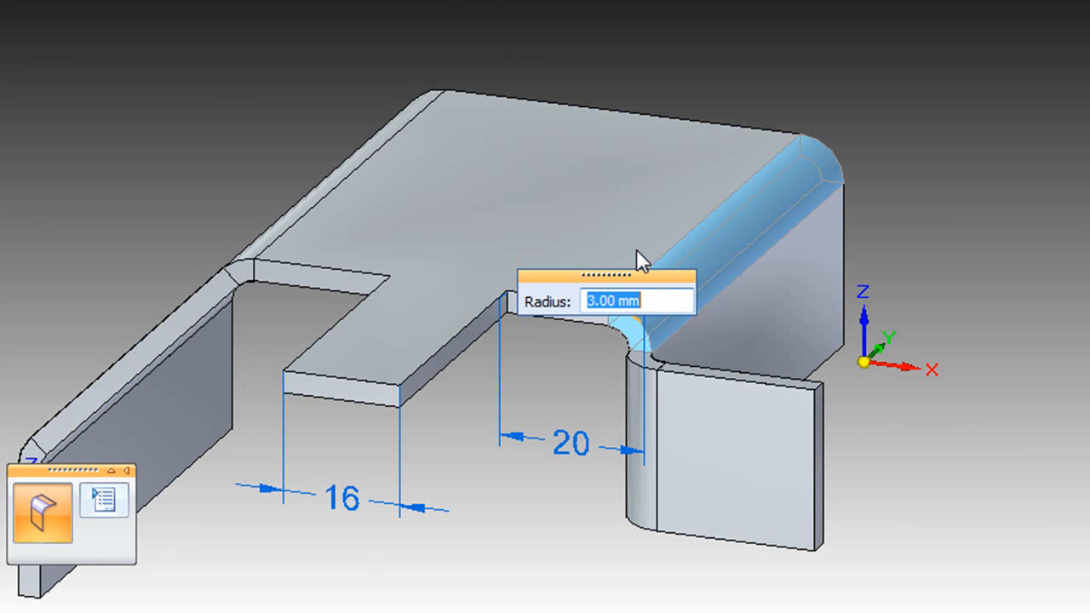
{"action": "type", "text": "5"}
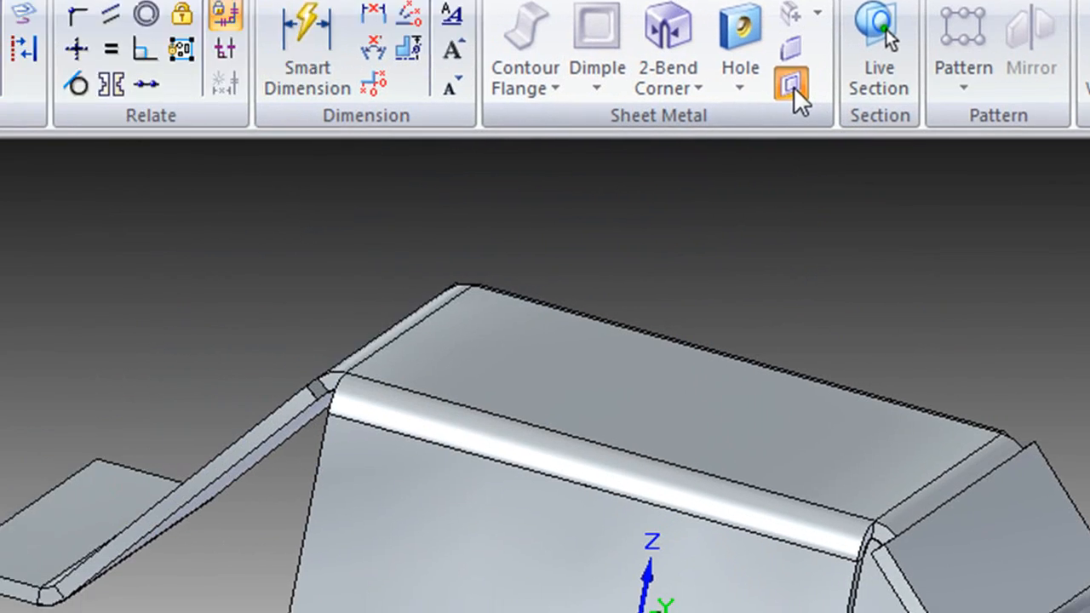
Step: Add Mid Surface 1 offset from the first side at ratio 0.500, previewed and accepted
{"action": "left_click", "coordinate": [791, 82]}
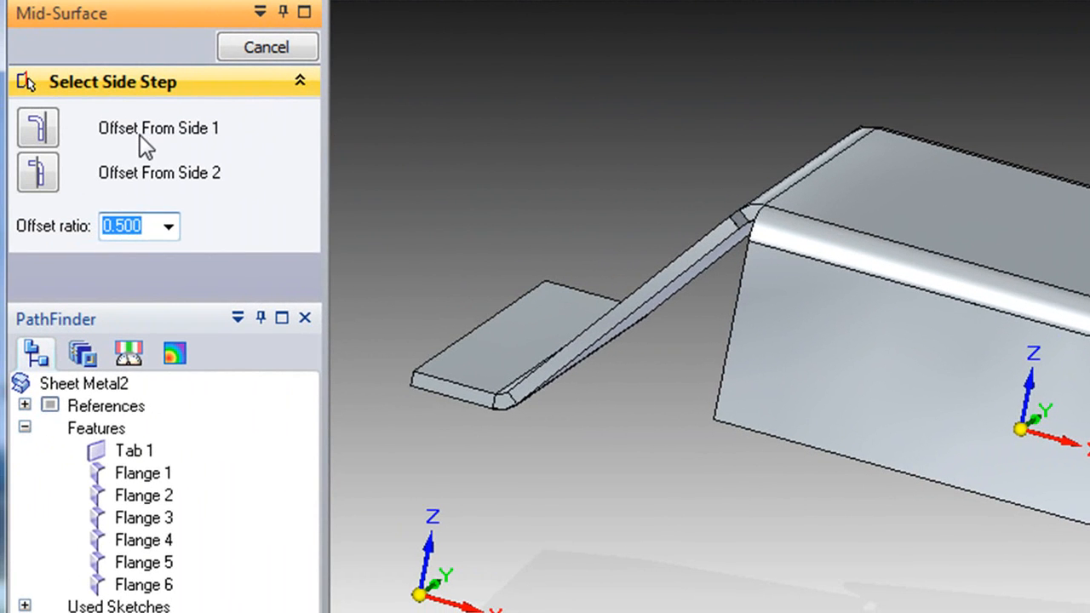
{"action": "left_click", "coordinate": [38, 126]}
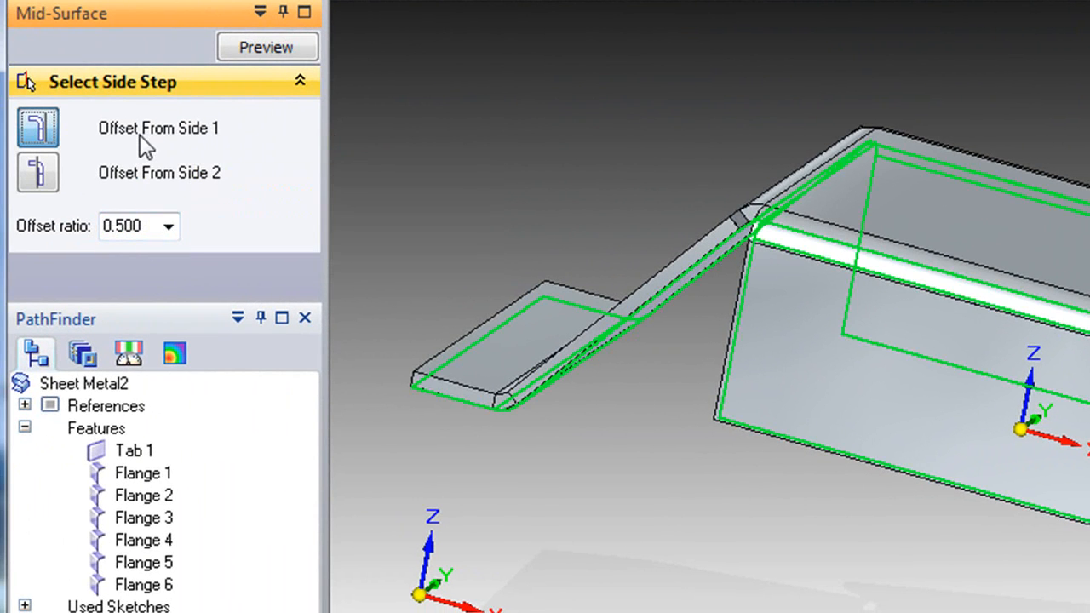
{"action": "left_click", "coordinate": [37, 172]}
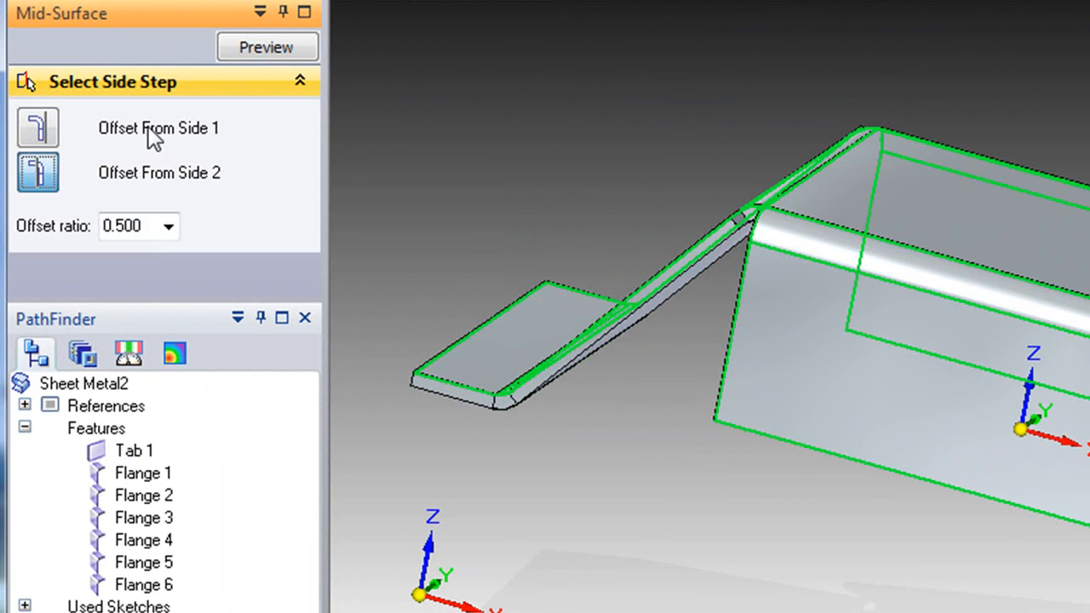
{"action": "left_click", "coordinate": [127, 224]}
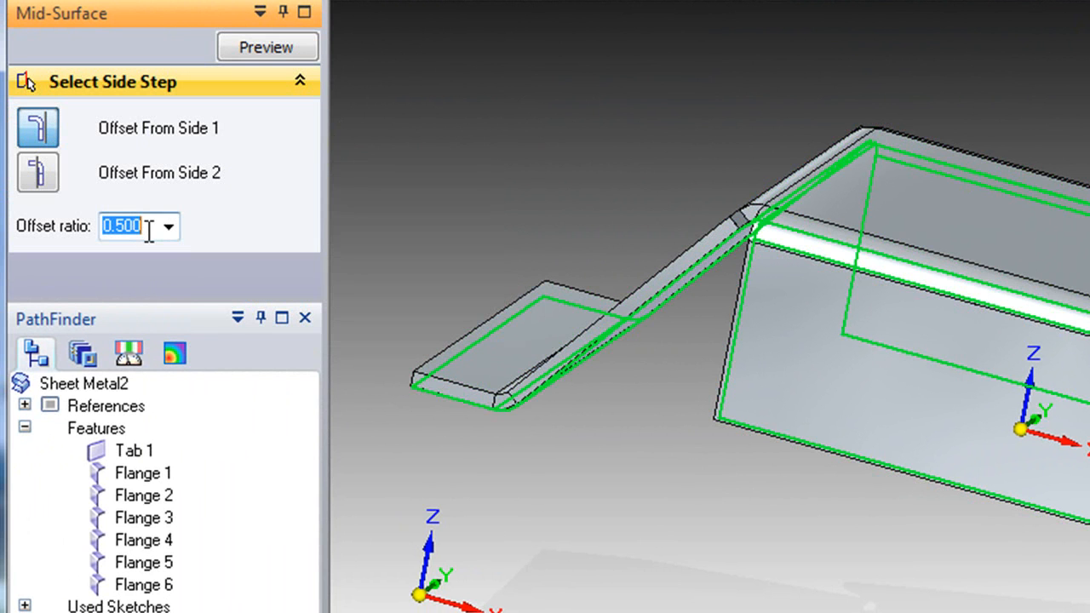
{"action": "left_click", "coordinate": [267, 48]}
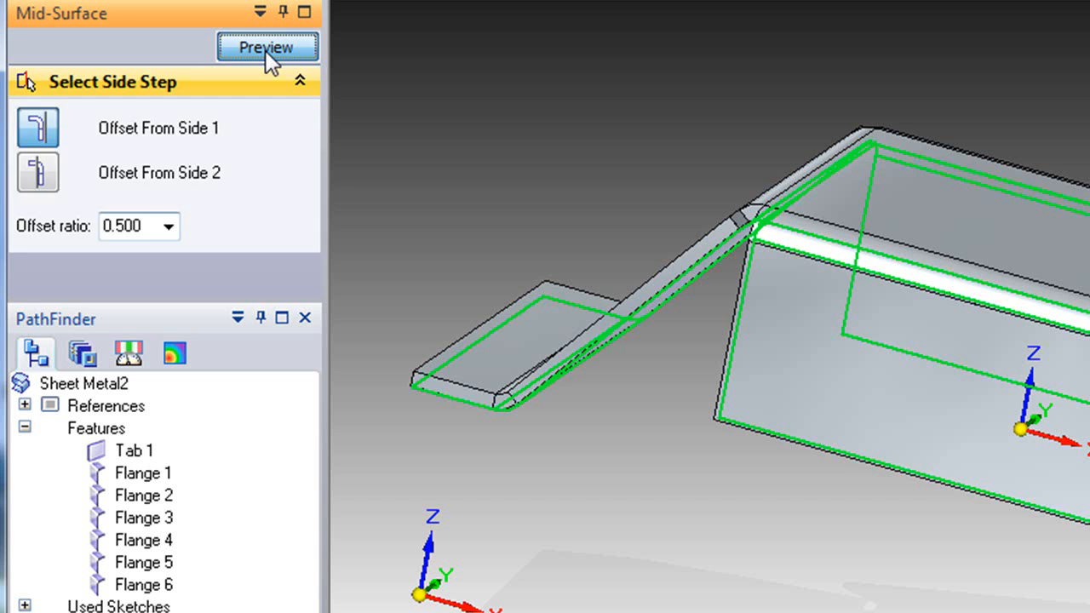
{"action": "left_click", "coordinate": [266, 48]}
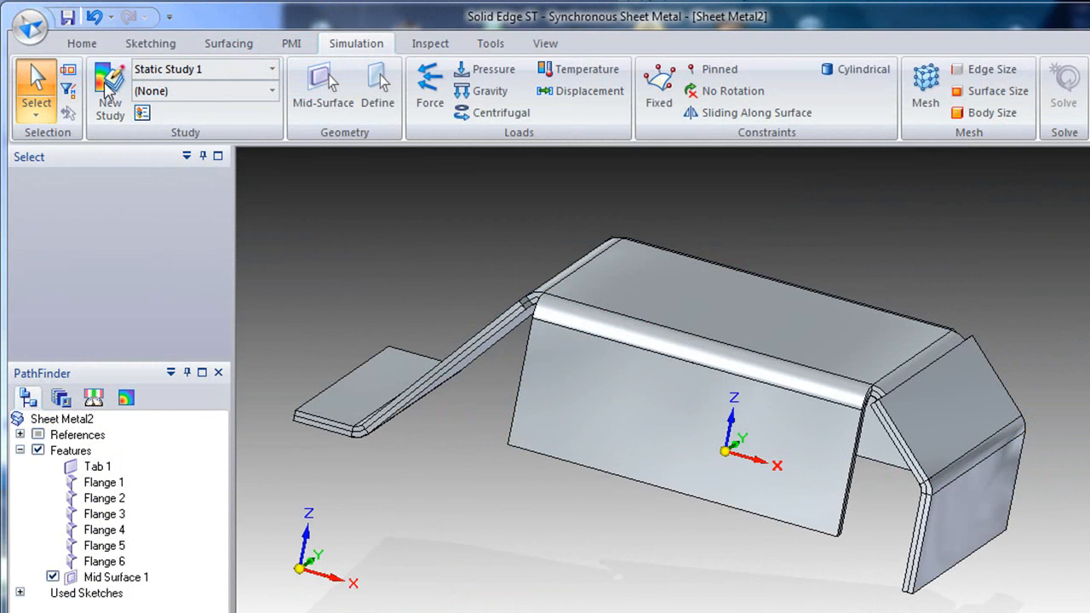
Step: Create a linear static surface study on the mid-surface with fixed constraints and a force, then mesh it
{"action": "left_click", "coordinate": [109, 94]}
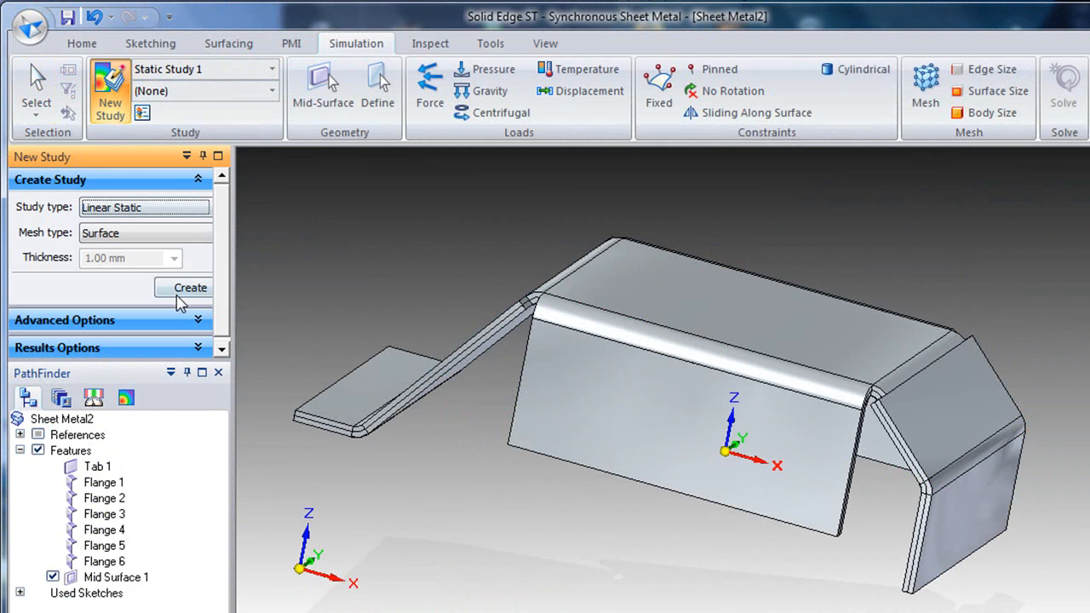
{"action": "left_click", "coordinate": [190, 286]}
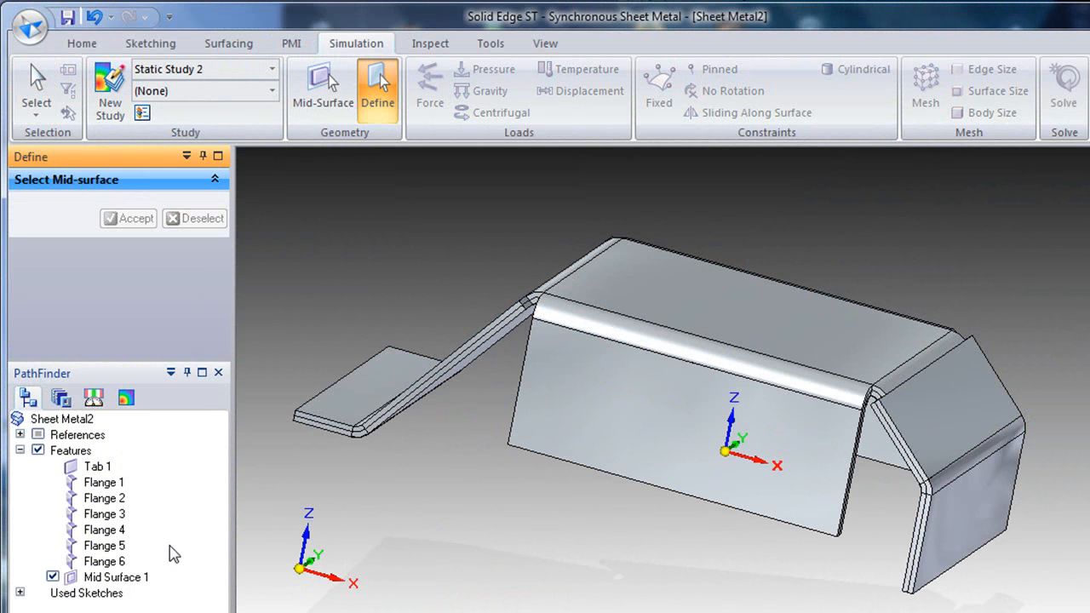
{"action": "left_click", "coordinate": [116, 575]}
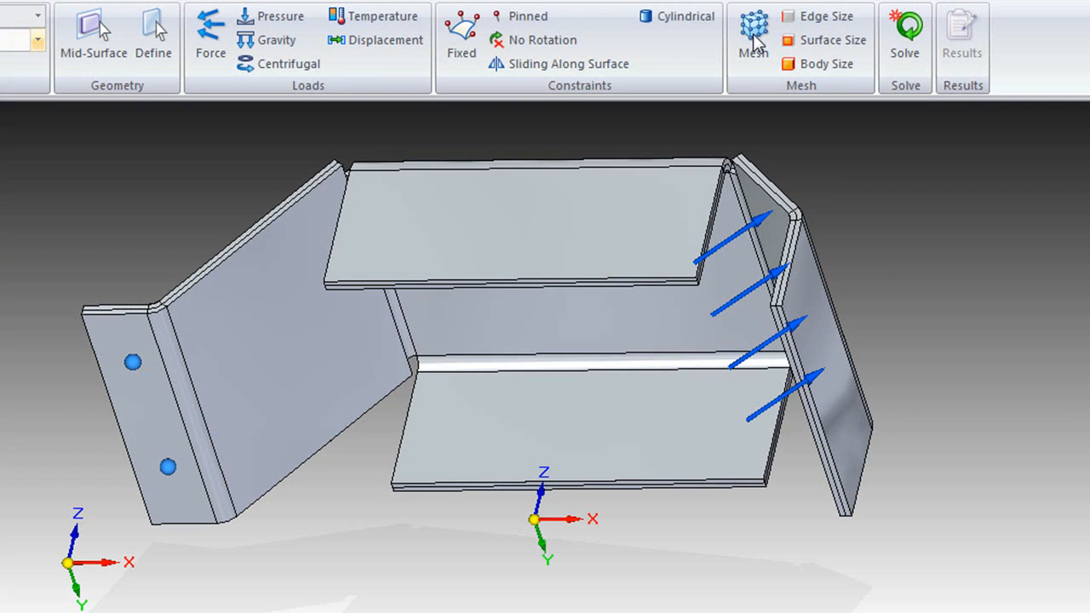
{"action": "left_click", "coordinate": [753, 34]}
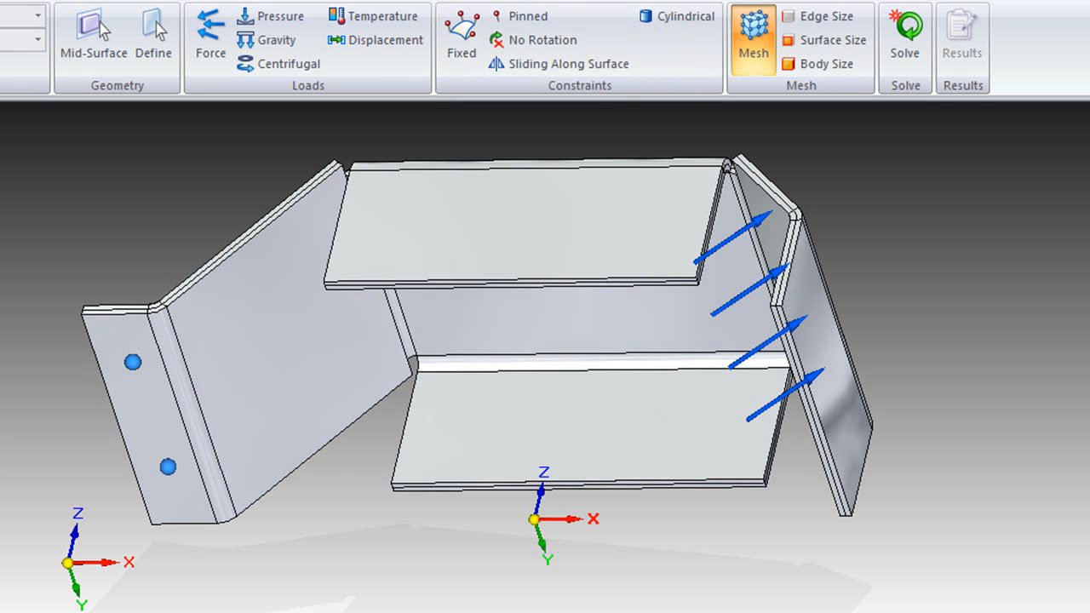
{"action": "left_click", "coordinate": [752, 30]}
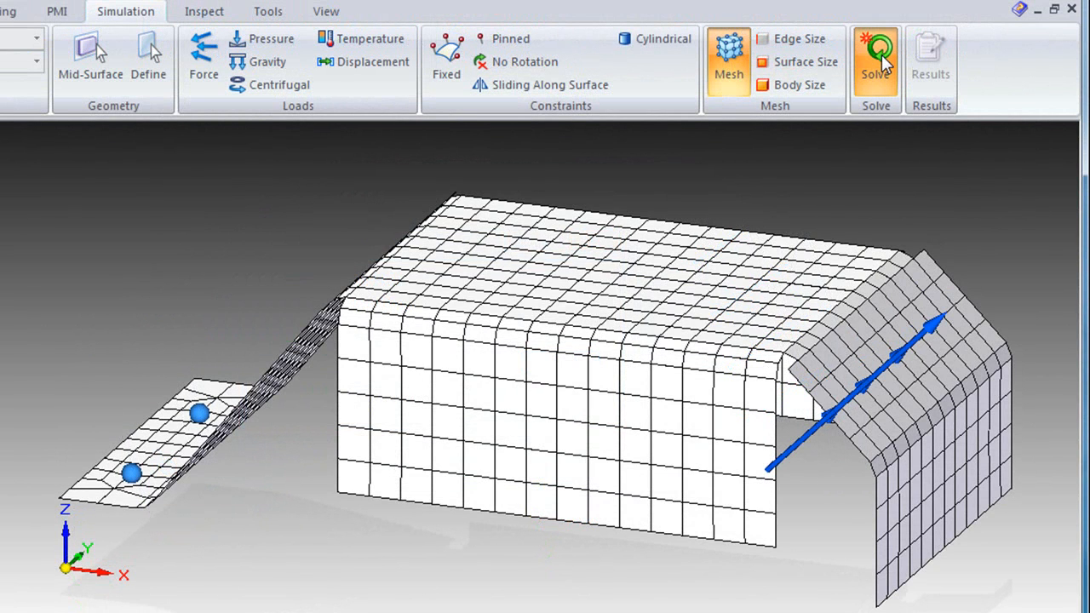
Step: Solve the static study to get the stress contour plot
{"action": "left_click", "coordinate": [875, 54]}
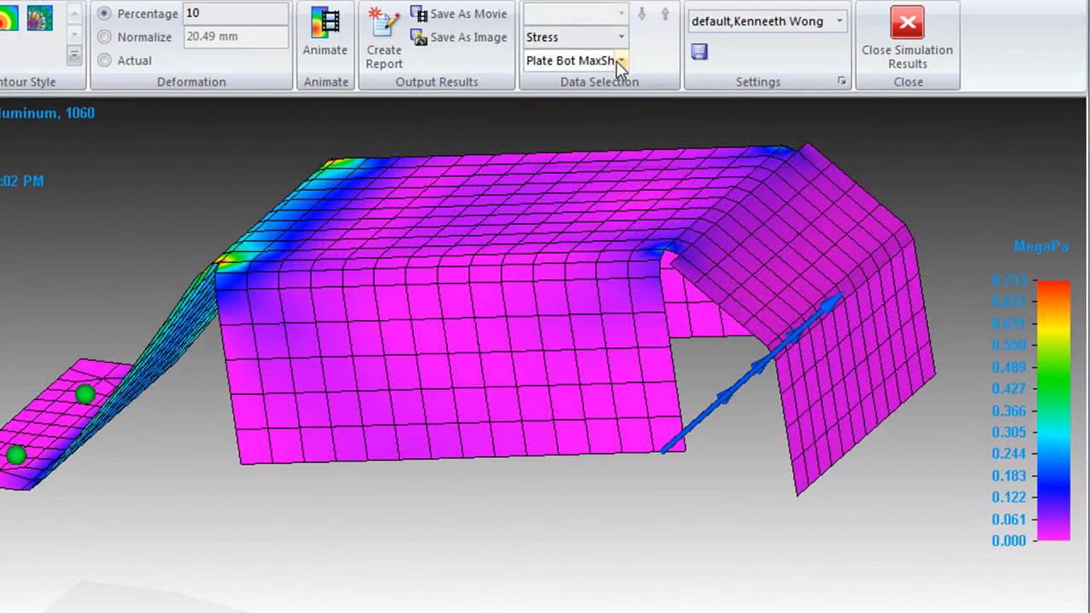
Step: Switch the displayed result from Plate Bot MaxShear to Plate Bot Mean stress
{"action": "left_click", "coordinate": [621, 61]}
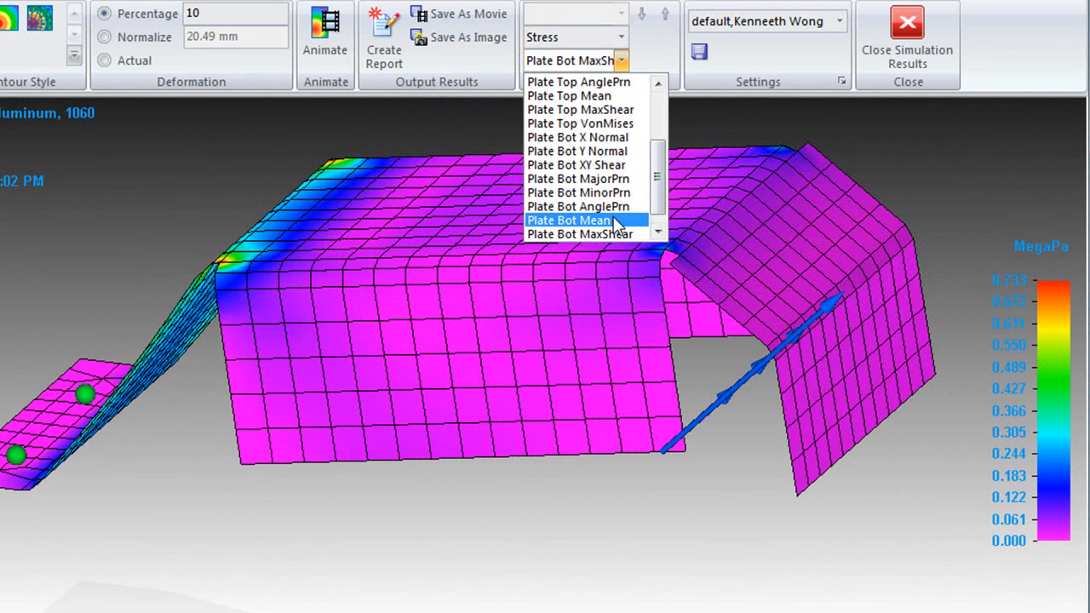
{"action": "left_click", "coordinate": [568, 220]}
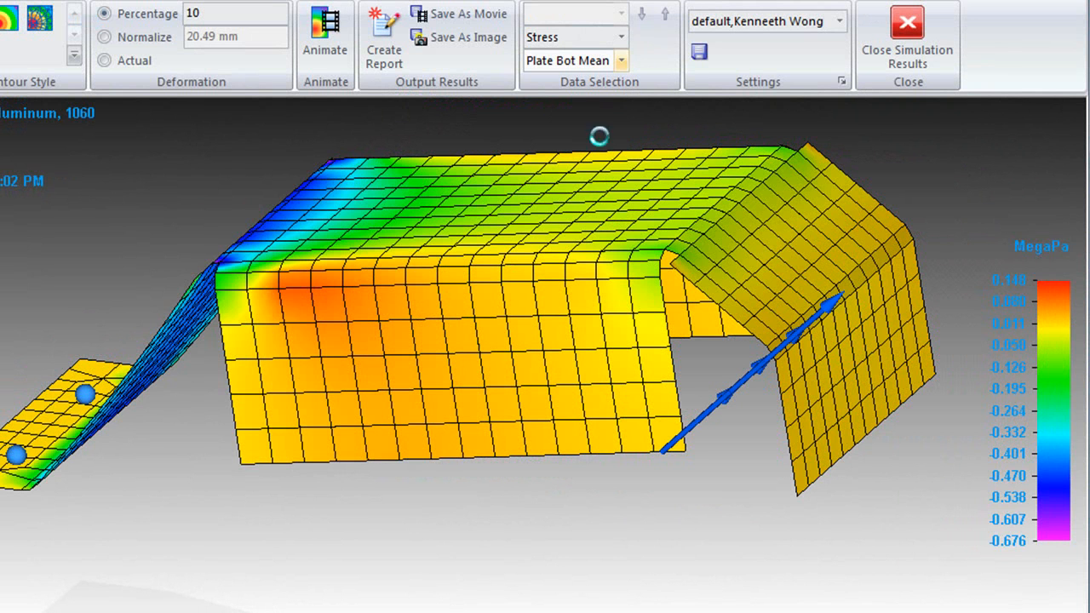
{"action": "left_click", "coordinate": [621, 62]}
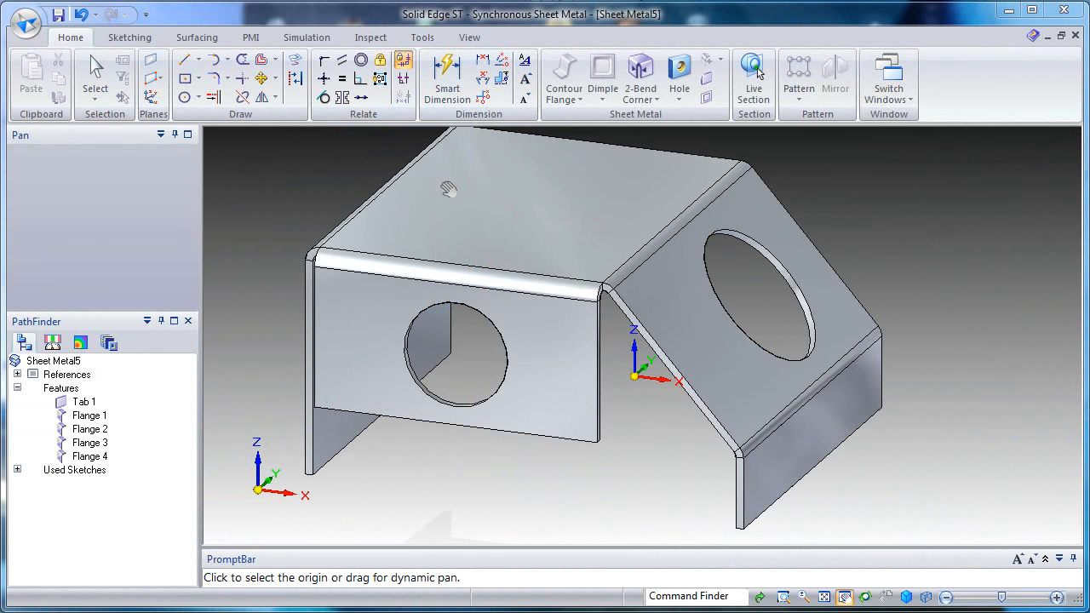
{"action": "mouse_move", "coordinate": [306, 24]}
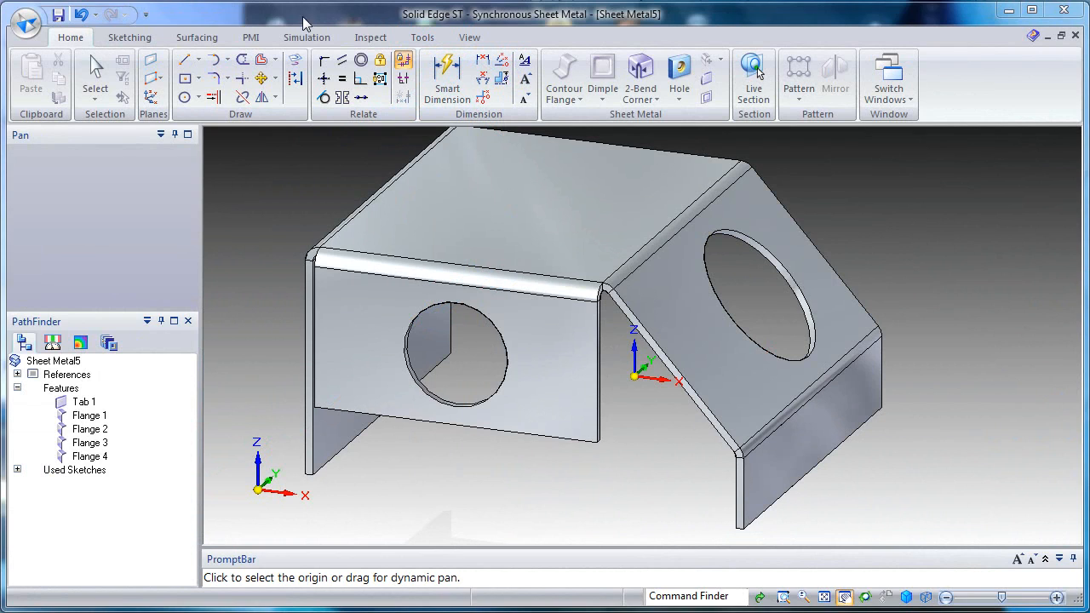
Step: Bring up the Tools flatten options for the holed bent bracket
{"action": "left_click", "coordinate": [422, 37]}
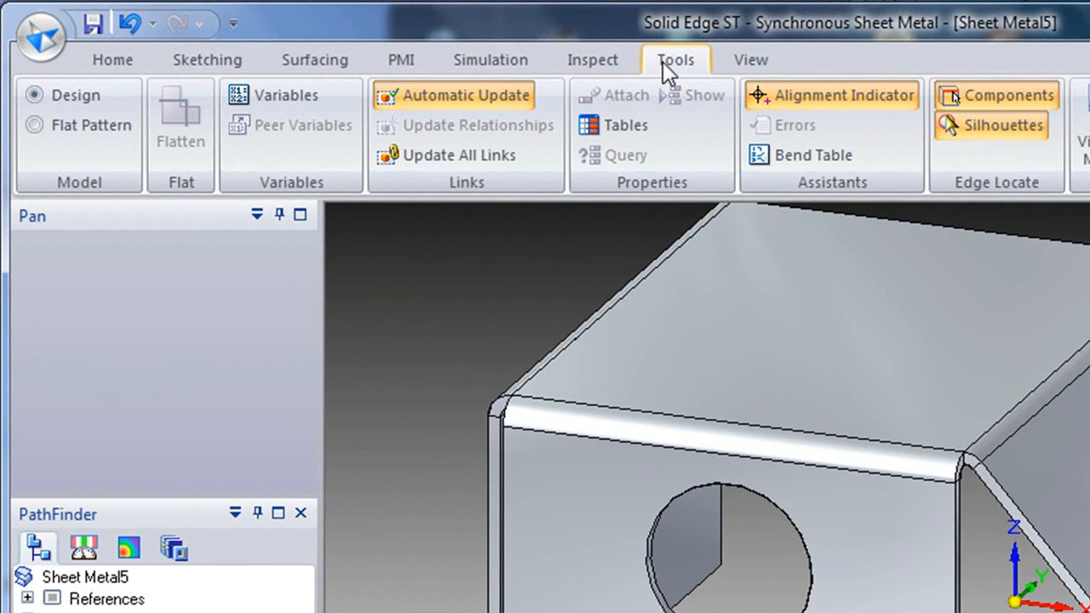
{"action": "mouse_move", "coordinate": [37, 133]}
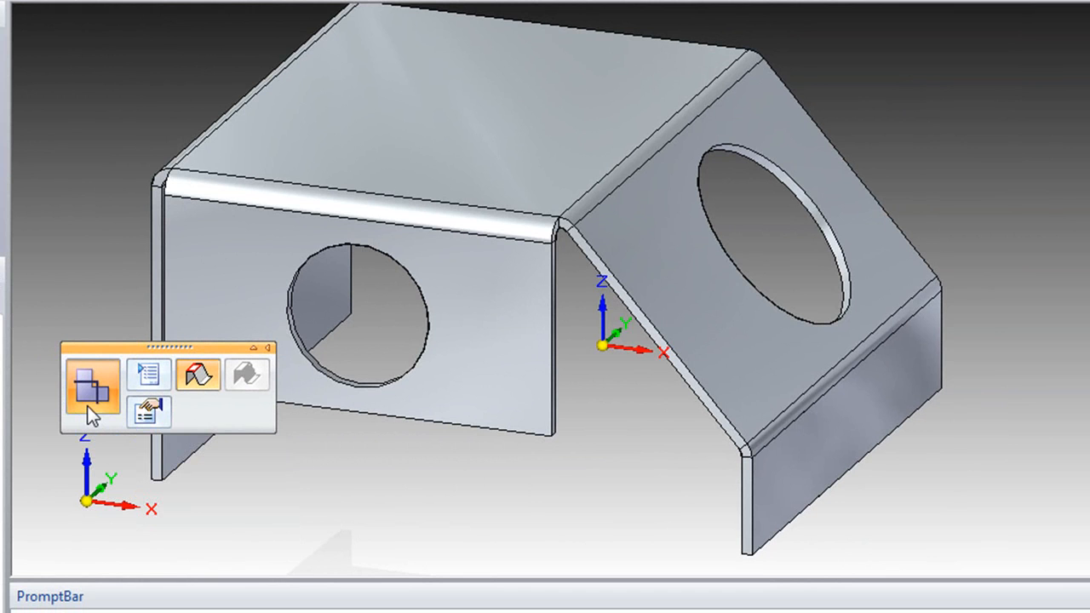
{"action": "mouse_move", "coordinate": [156, 405]}
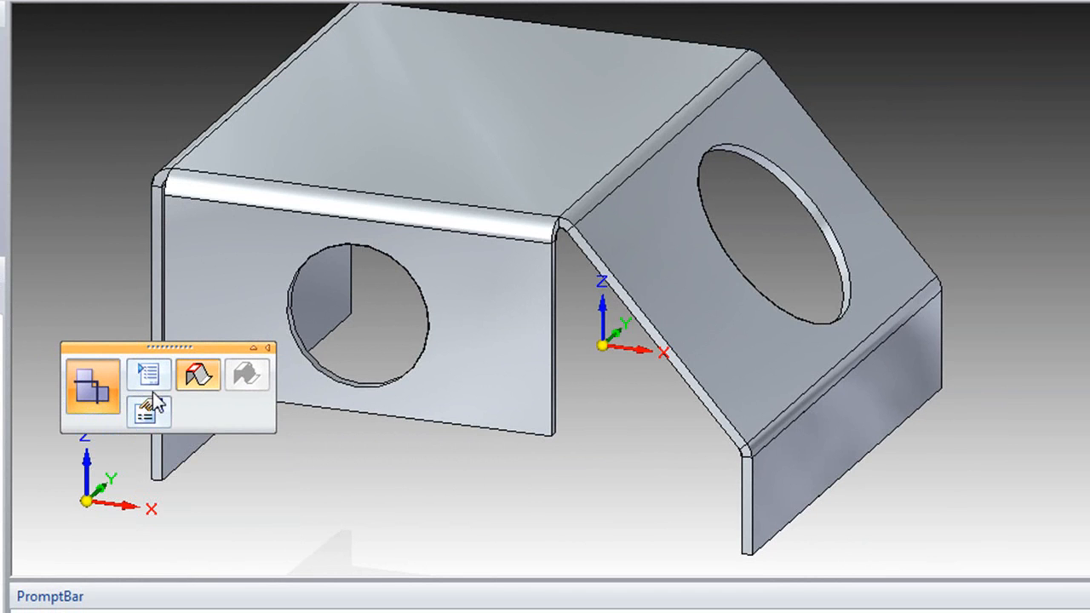
{"action": "mouse_move", "coordinate": [198, 374]}
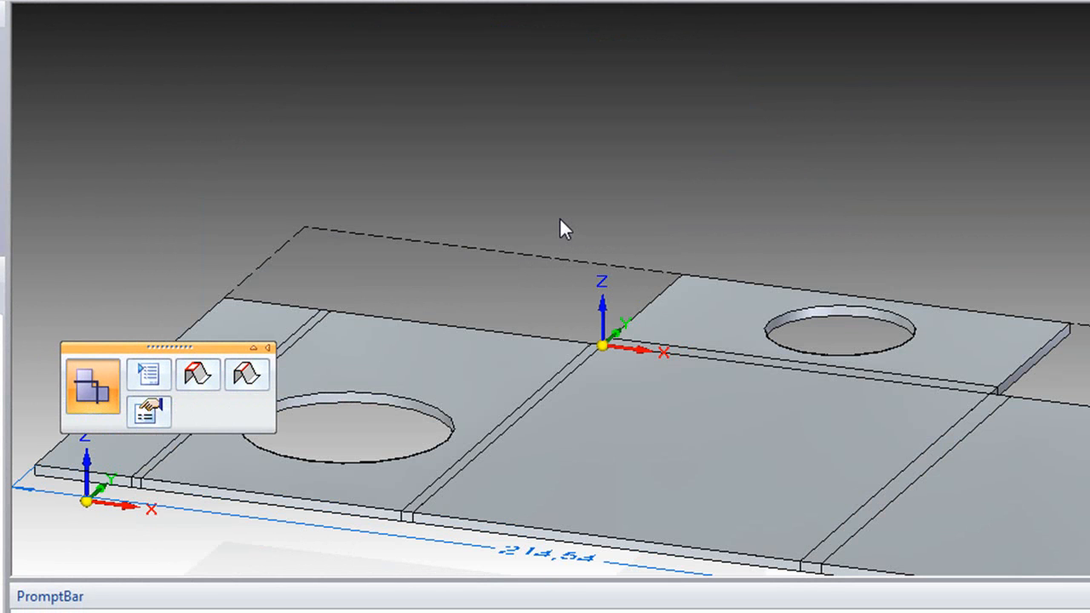
{"action": "mouse_move", "coordinate": [798, 509]}
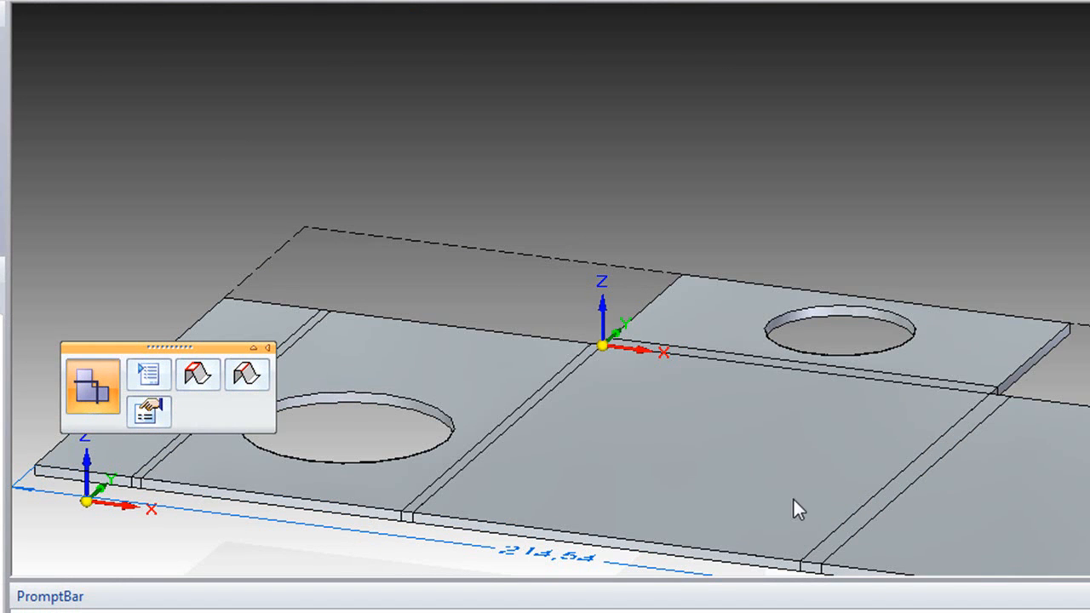
Step: Flatten the bracket and switch to Top view so both round holes lie in one sheet
{"action": "left_click", "coordinate": [1064, 555]}
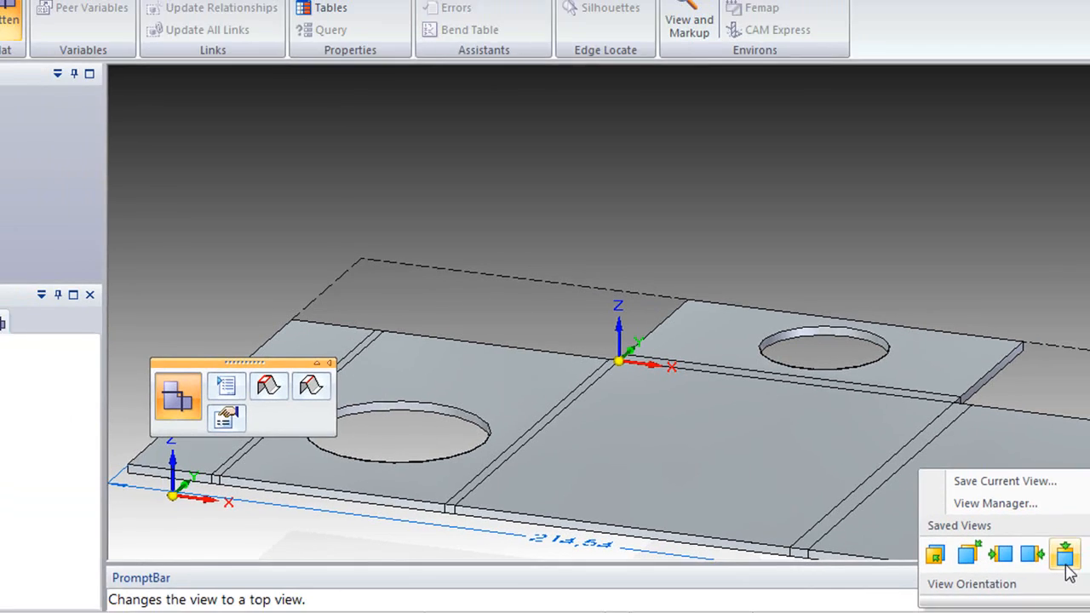